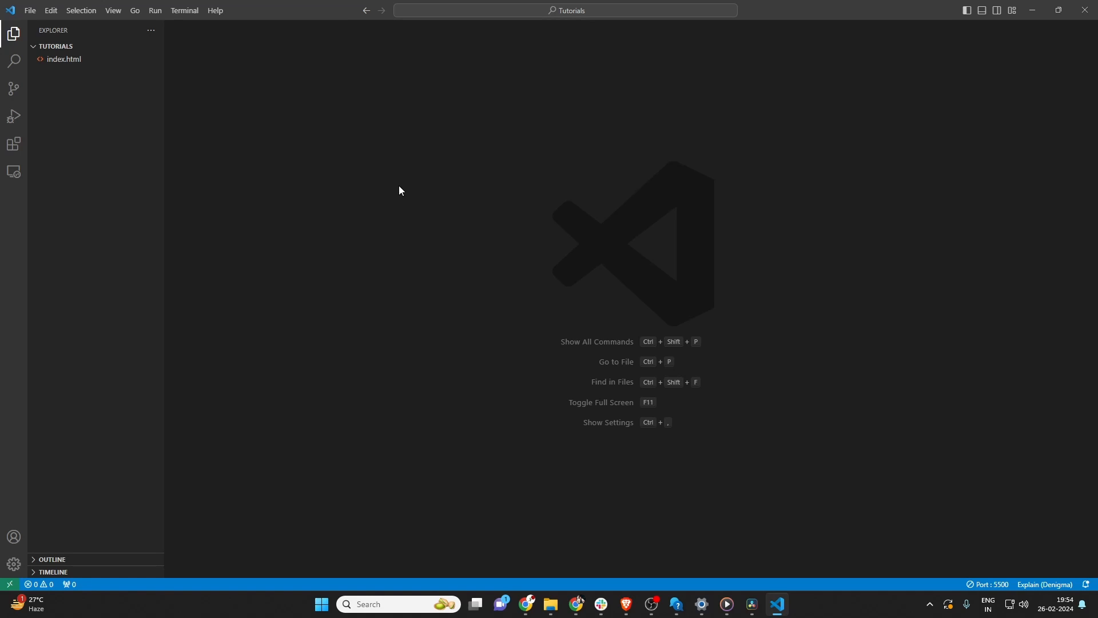
{"action": "mouse_move", "coordinate": [96, 50]}
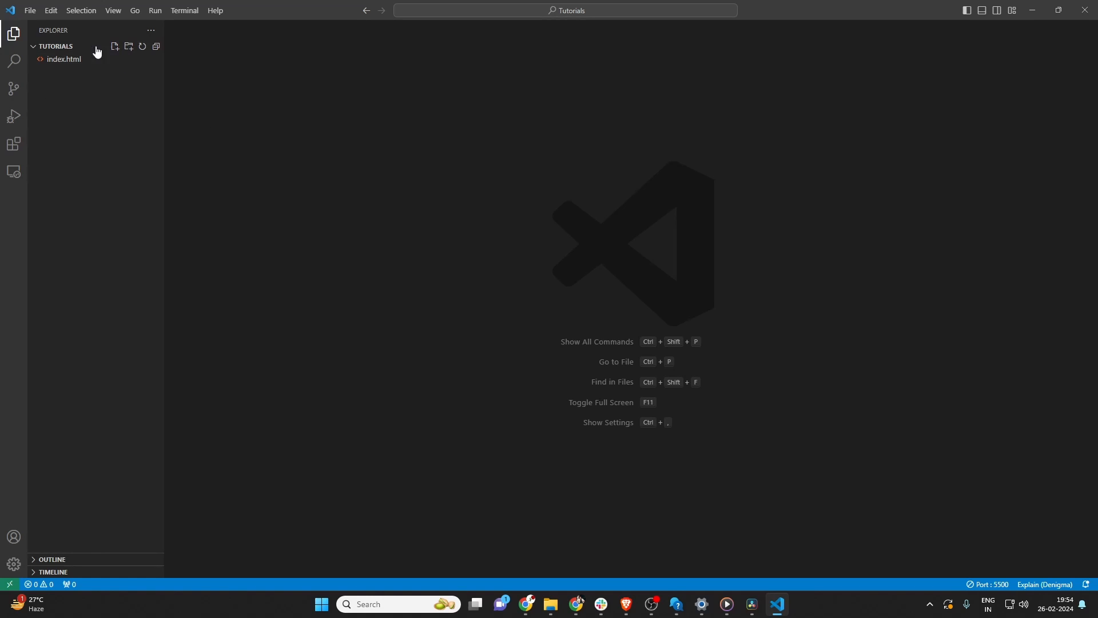
Open index.html, then open the Settings editor from the Manage gear
{"action": "left_click", "coordinate": [64, 59]}
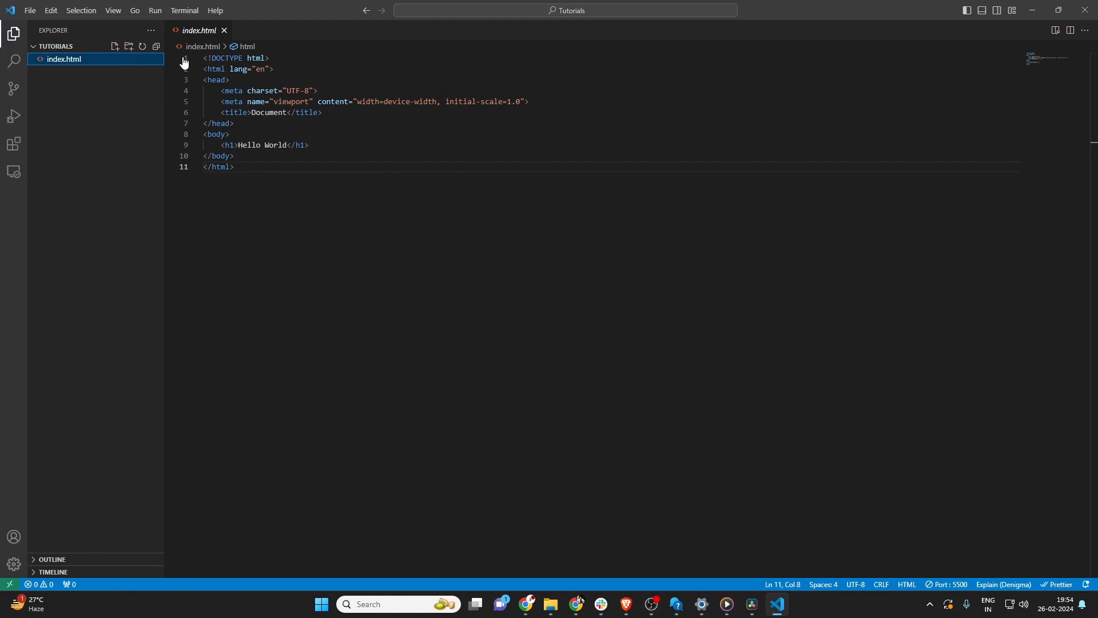
{"action": "left_click", "coordinate": [12, 564]}
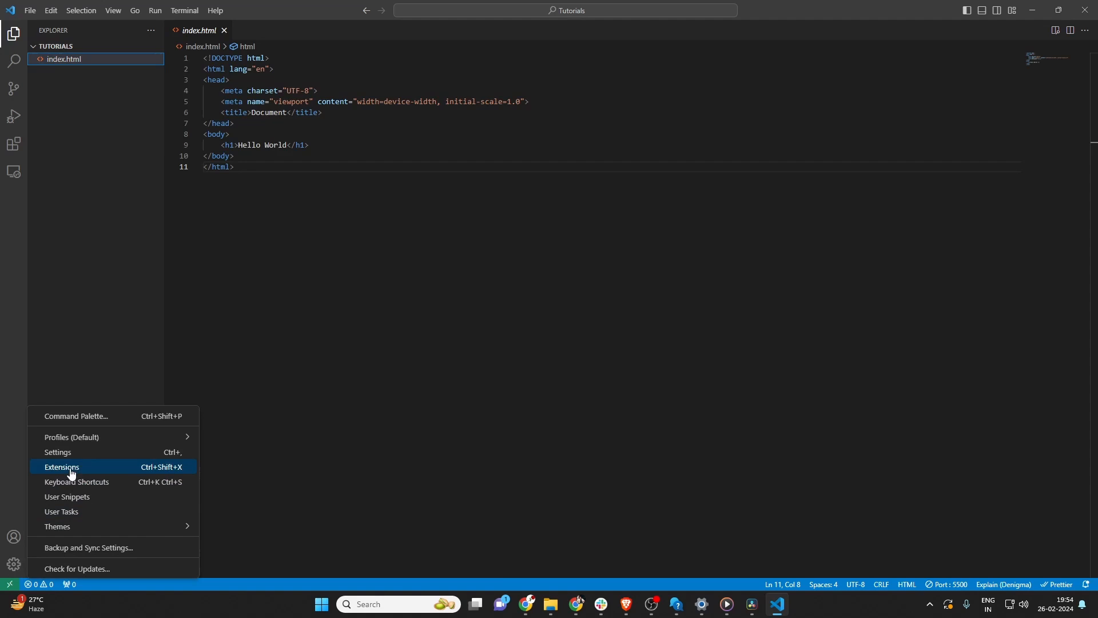
{"action": "mouse_move", "coordinate": [58, 452]}
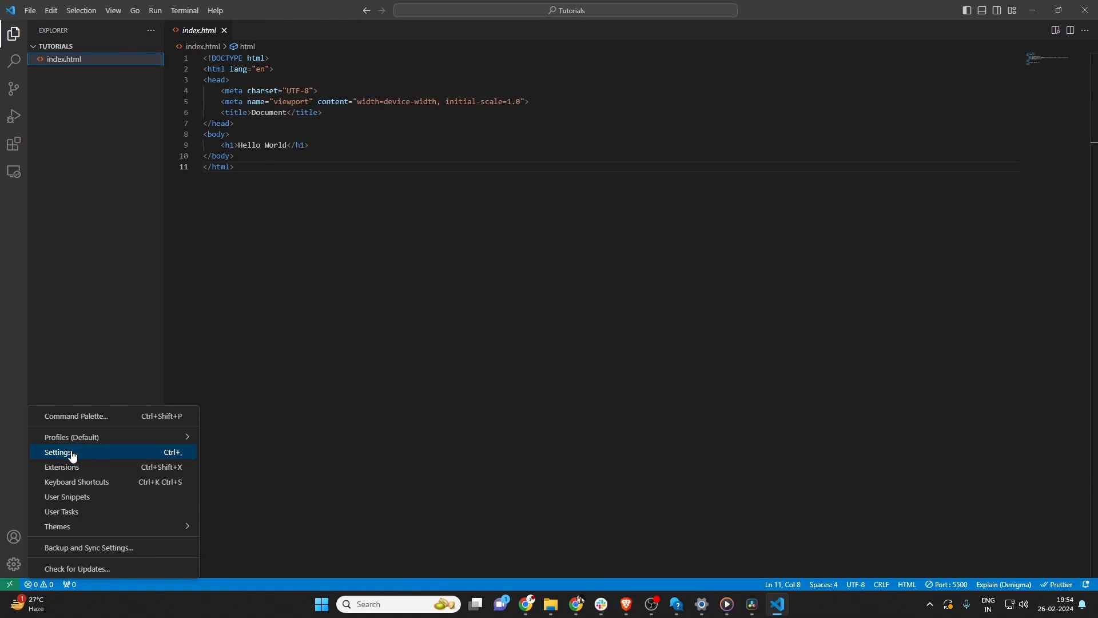
{"action": "left_click", "coordinate": [59, 452]}
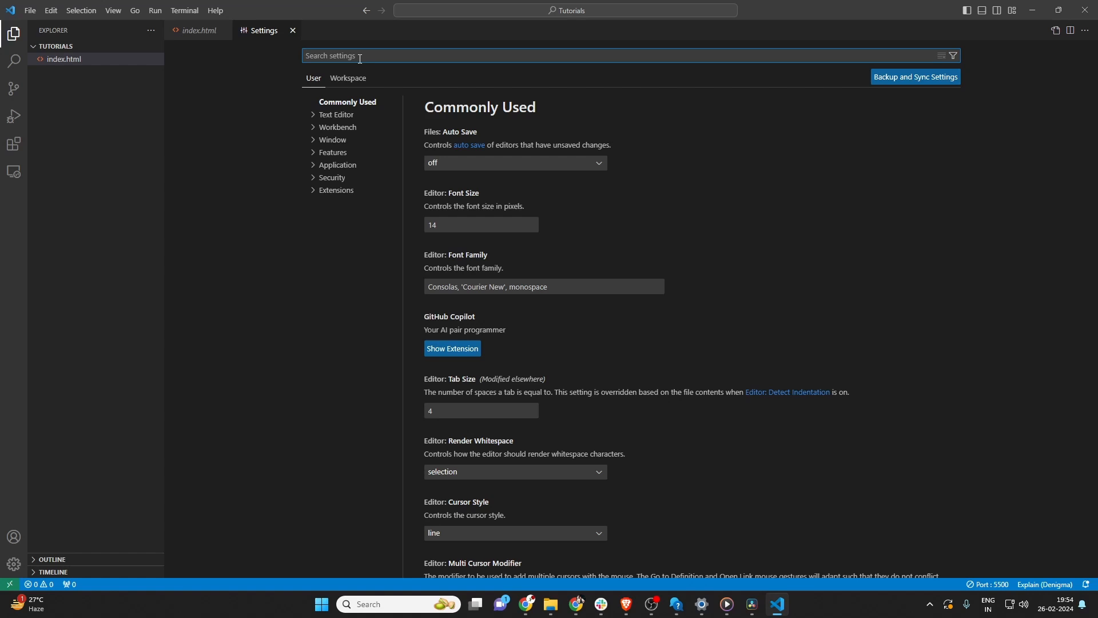
Filter settings by 'browser' and set Live Preview's Custom External Browser to Chrome
{"action": "type", "text": "browser"}
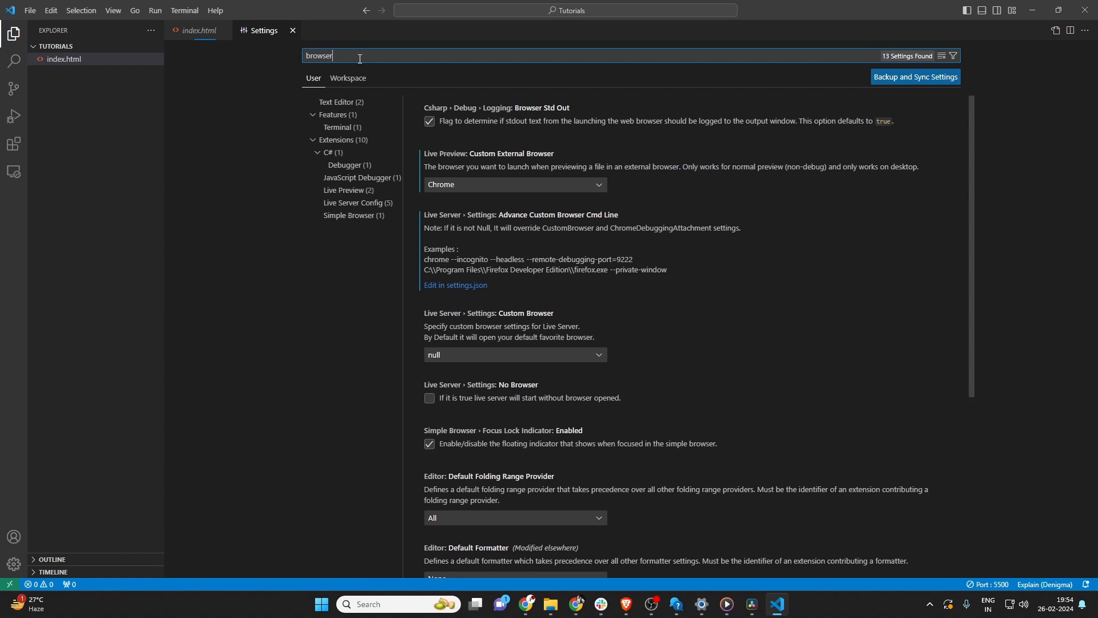
{"action": "mouse_move", "coordinate": [518, 92]}
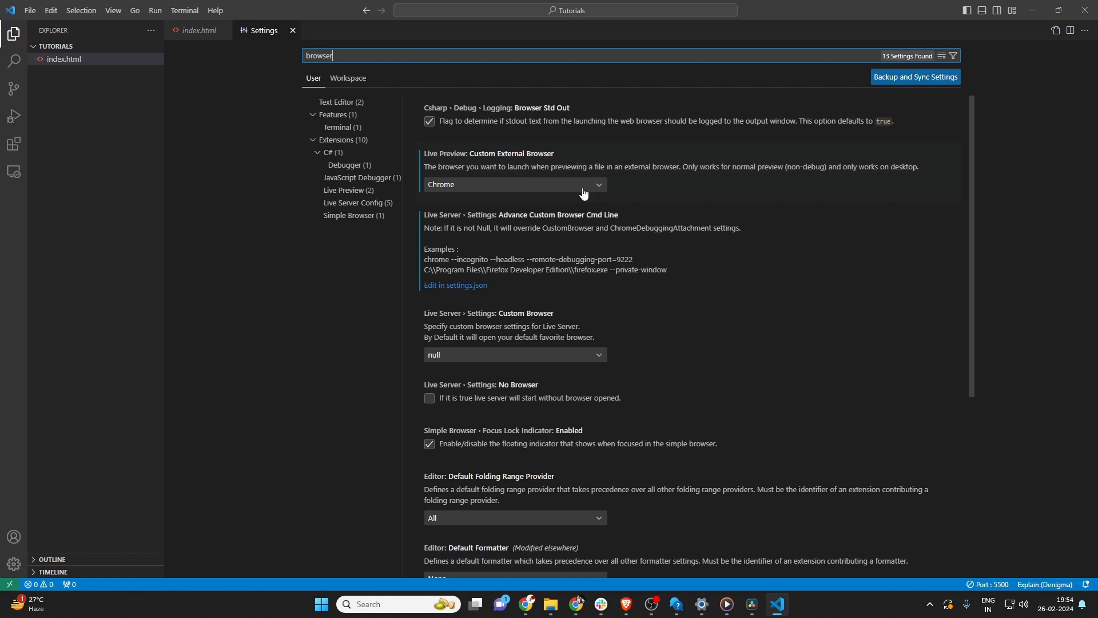
{"action": "left_click", "coordinate": [515, 184]}
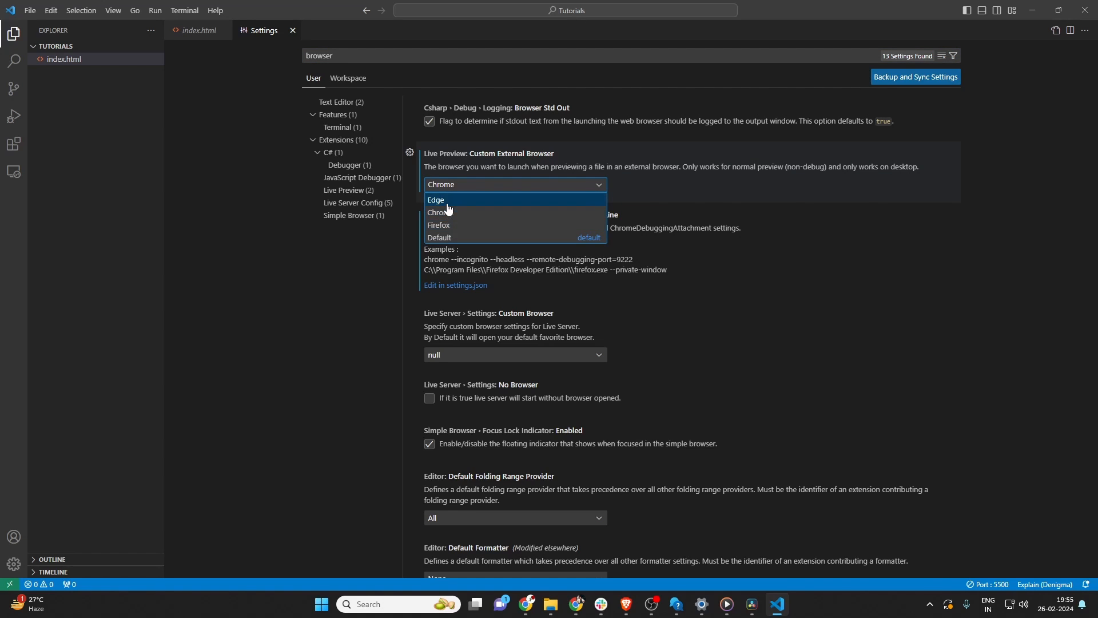
{"action": "left_click", "coordinate": [436, 200]}
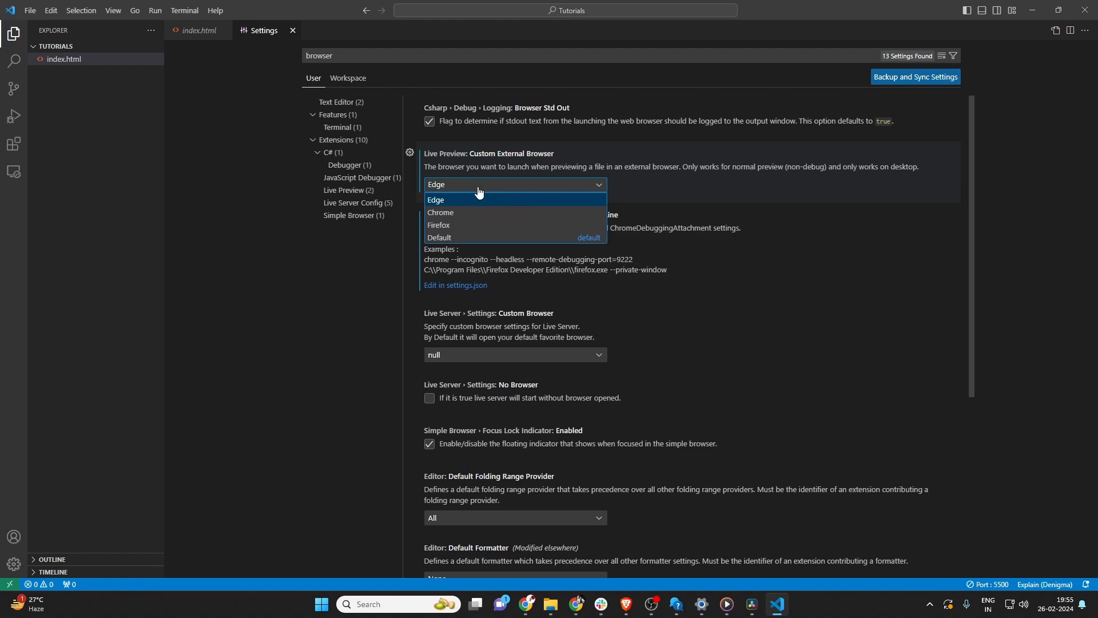
{"action": "left_click", "coordinate": [439, 237]}
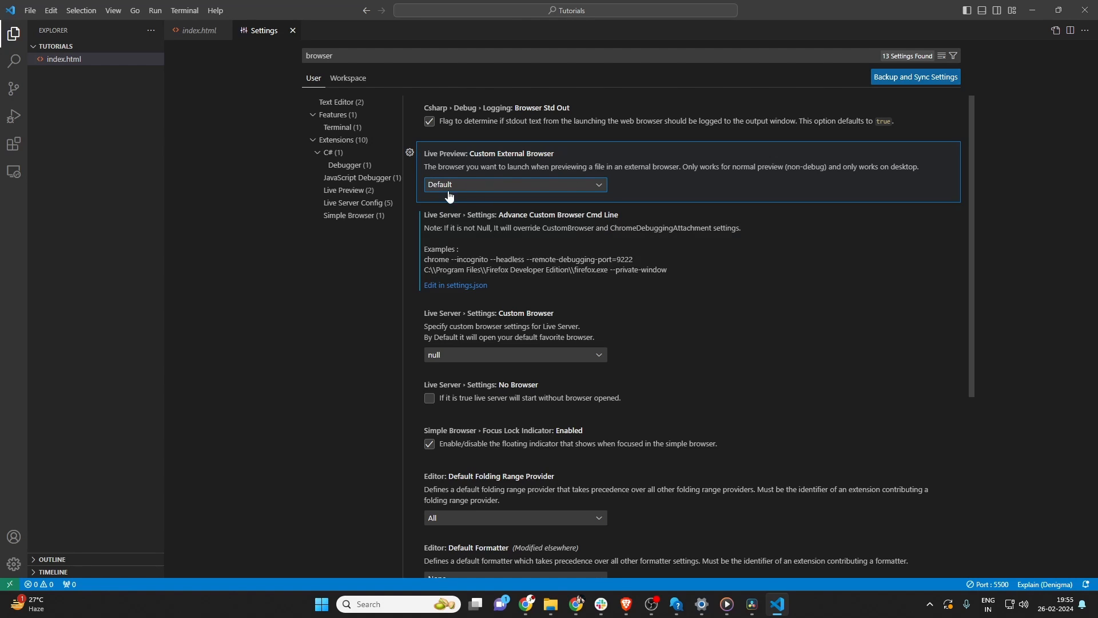
{"action": "mouse_move", "coordinate": [526, 196]}
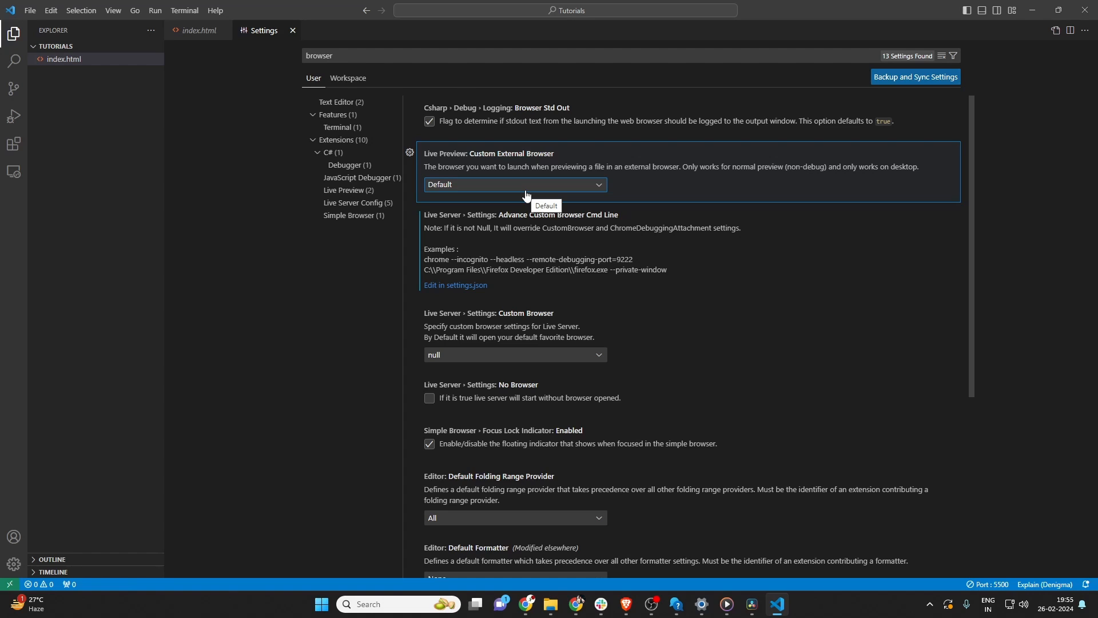
{"action": "left_click", "coordinate": [514, 184]}
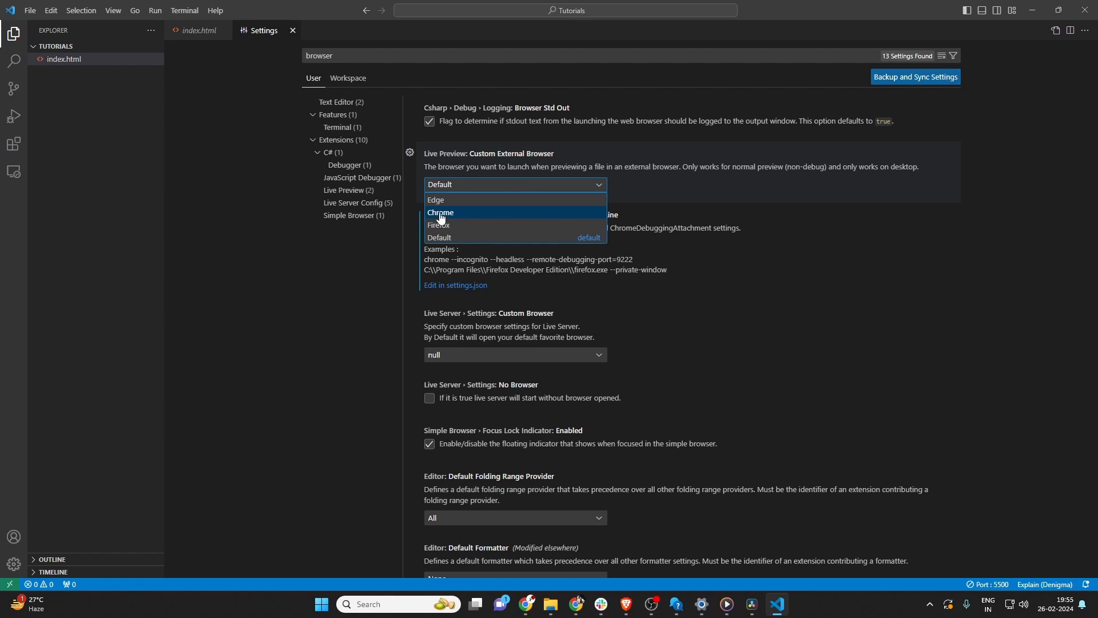
{"action": "left_click", "coordinate": [440, 213]}
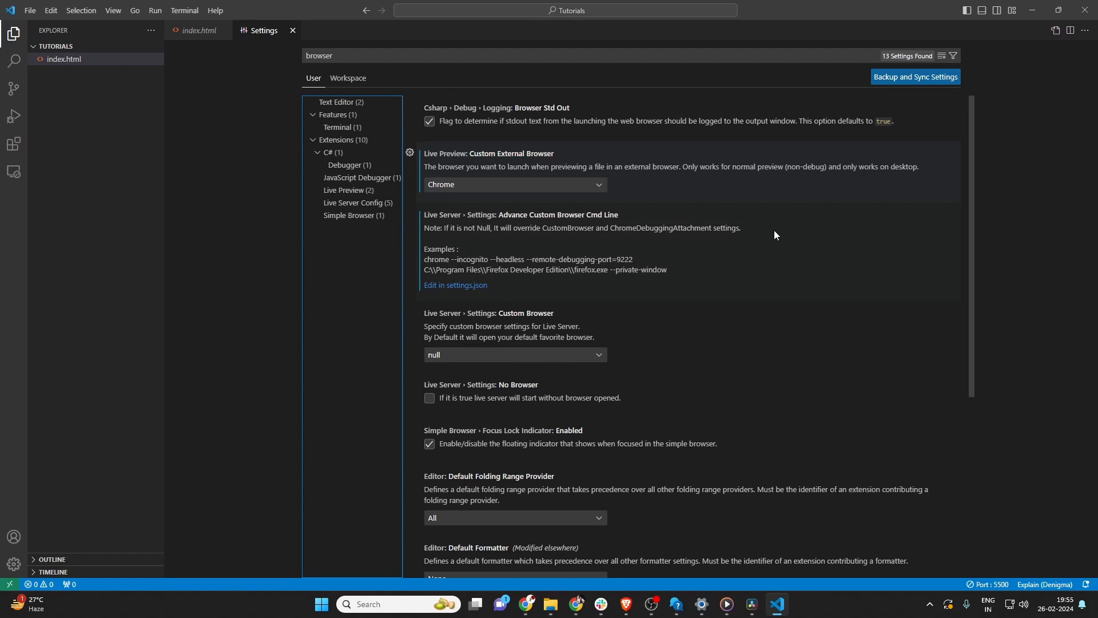
{"action": "mouse_move", "coordinate": [891, 271]}
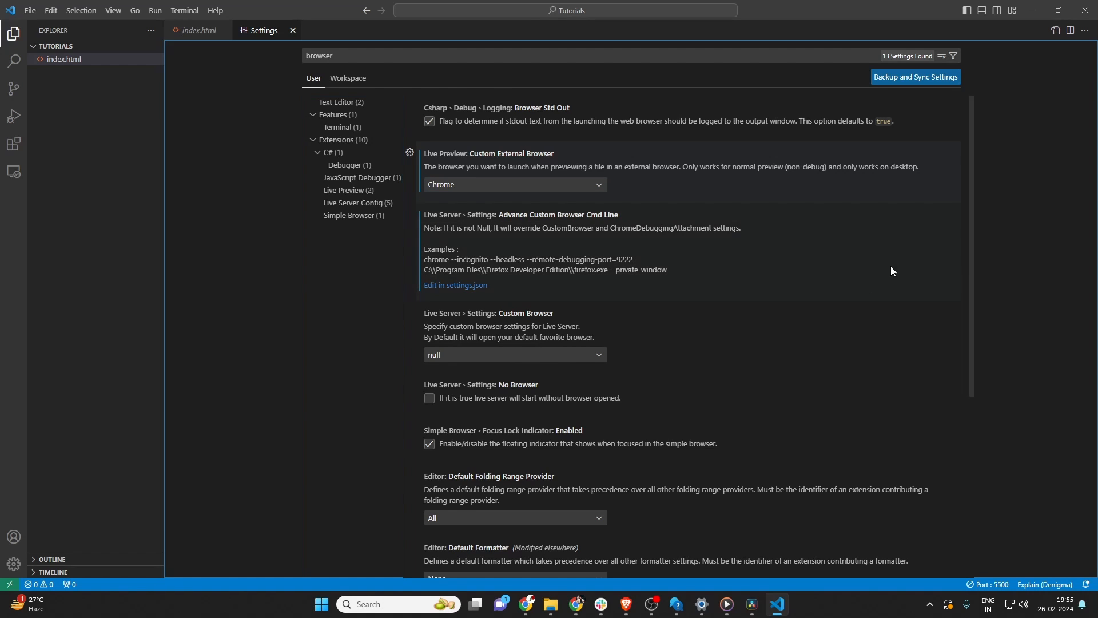
{"action": "mouse_move", "coordinate": [199, 274]}
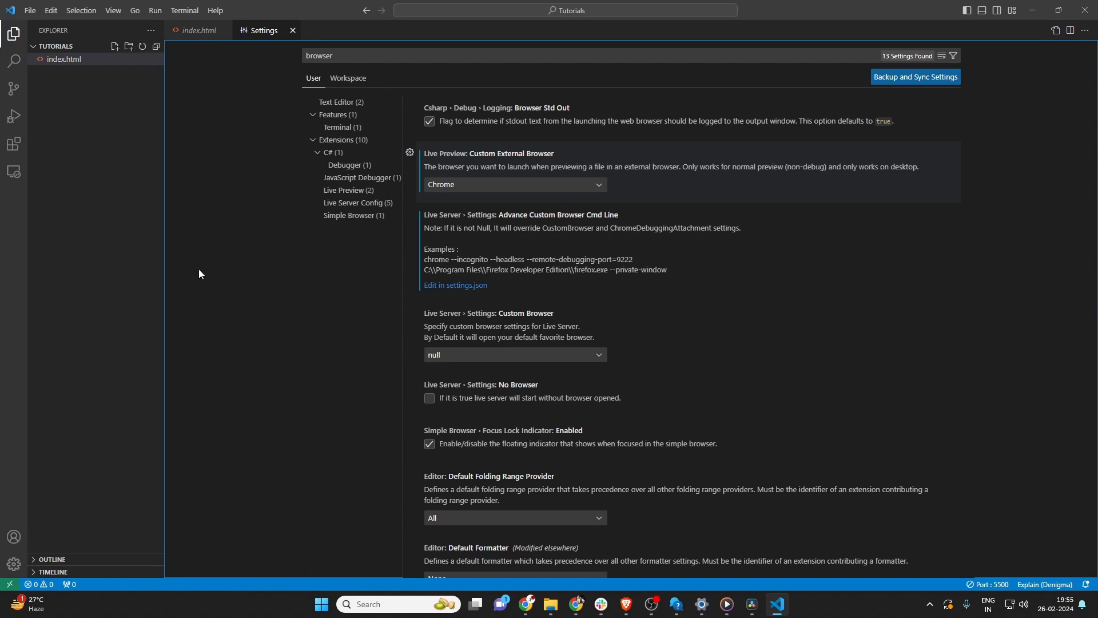
{"action": "mouse_move", "coordinate": [14, 143]}
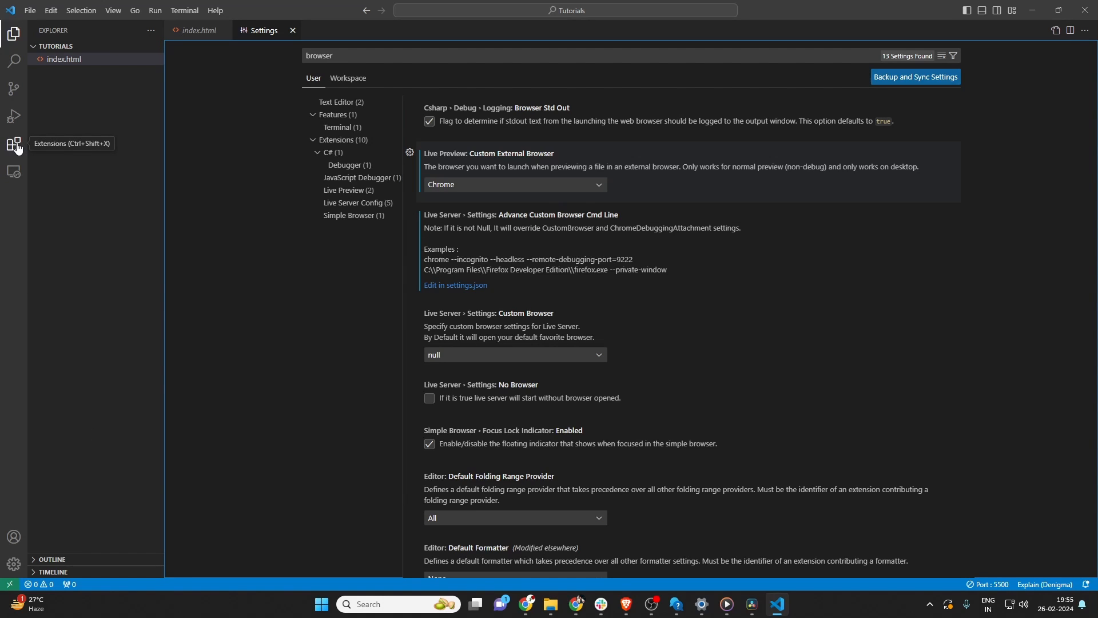
Show the Extensions view listing installed and recommended extensions
{"action": "left_click", "coordinate": [14, 144]}
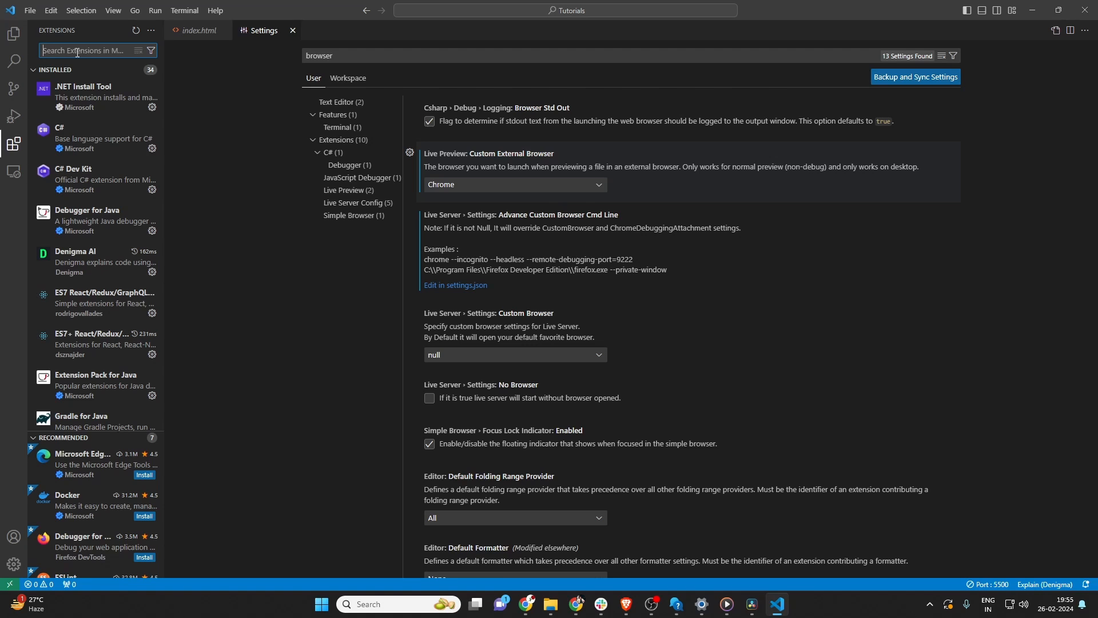
{"action": "mouse_move", "coordinate": [220, 43]}
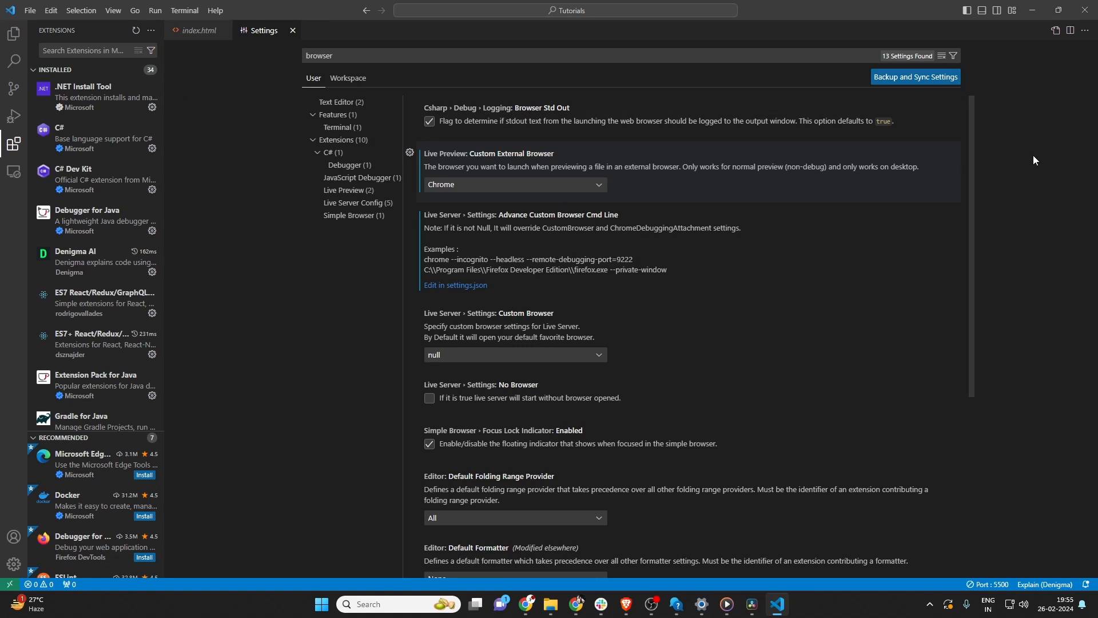
Open index.html with Live Server to show Hello World in Chrome at 127.0.0.1:5500
{"action": "left_click", "coordinate": [199, 30]}
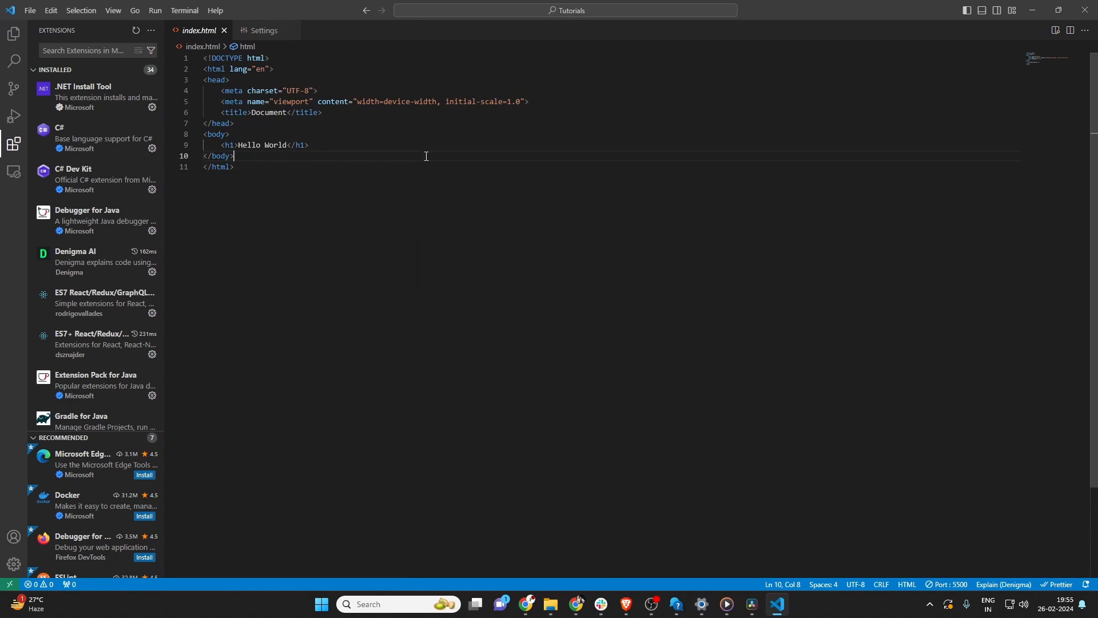
{"action": "right_click", "coordinate": [425, 156]}
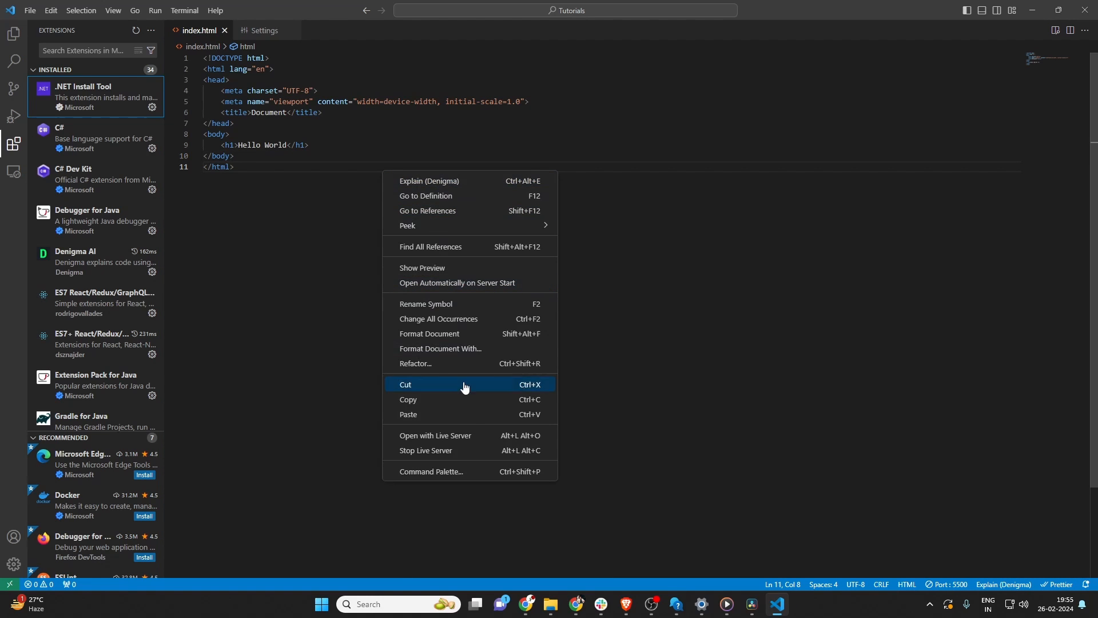
{"action": "left_click", "coordinate": [435, 436]}
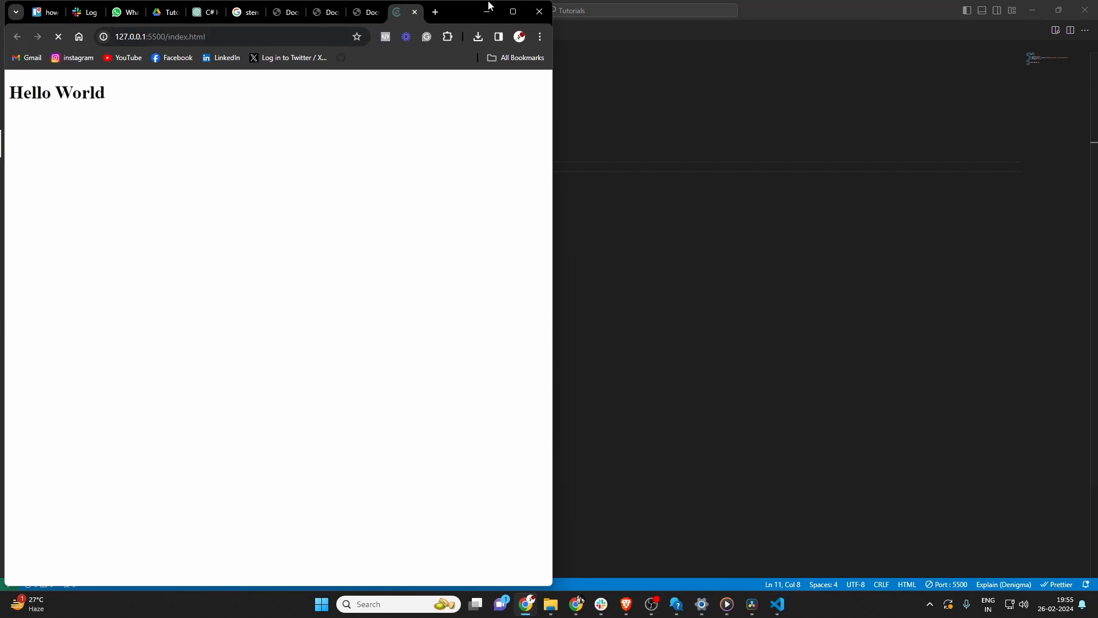